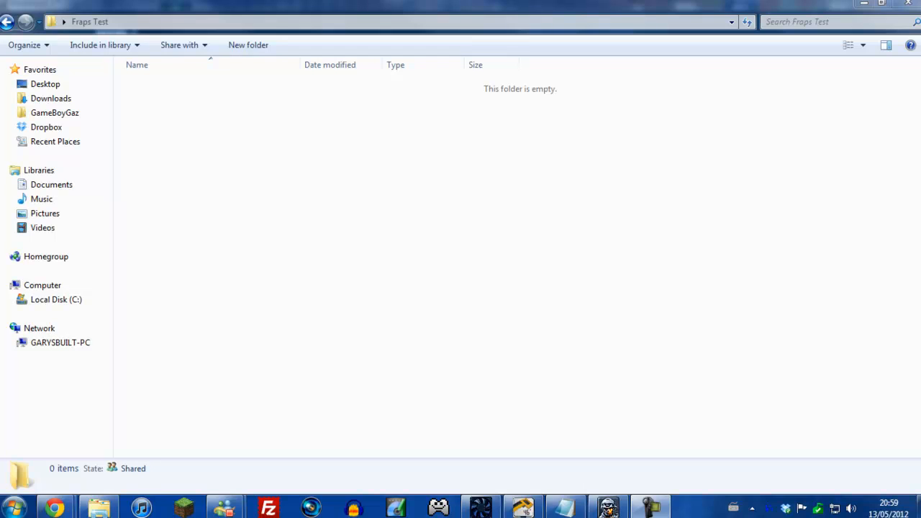
mouse_move(752, 380)
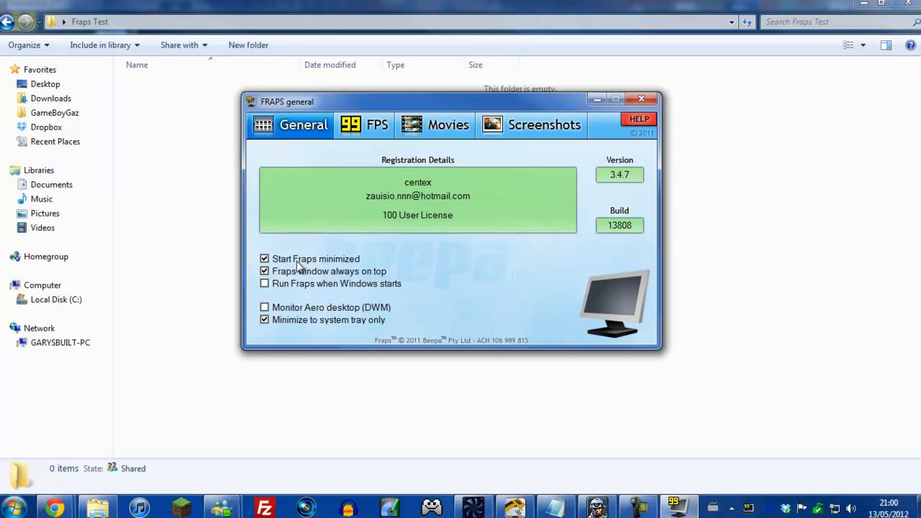
left_click(265, 259)
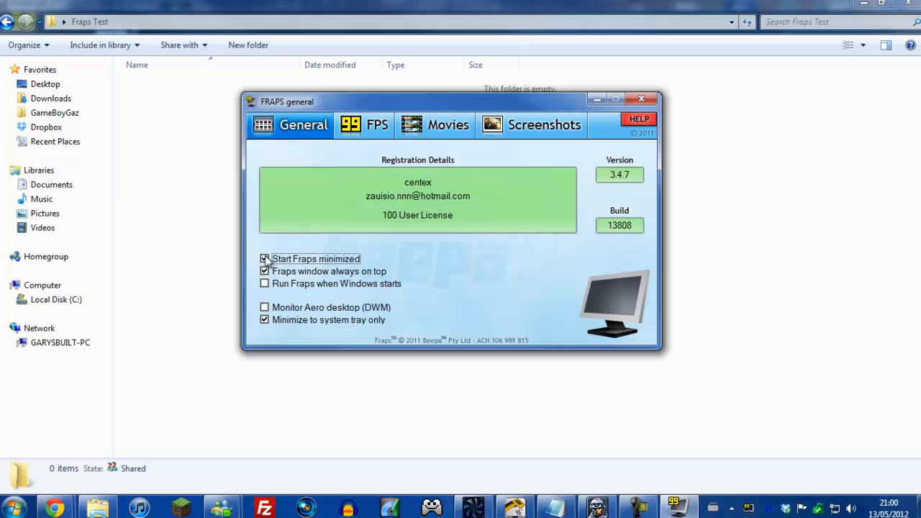
left_click(265, 259)
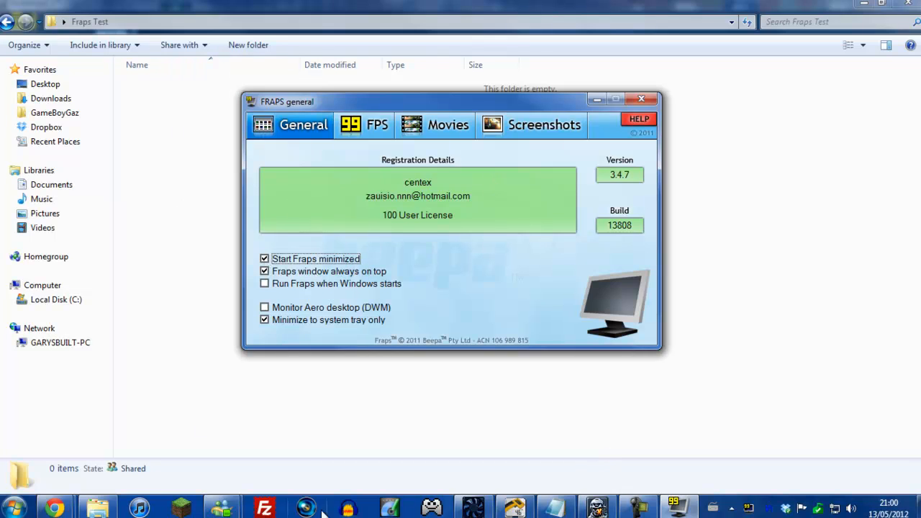
mouse_move(323, 271)
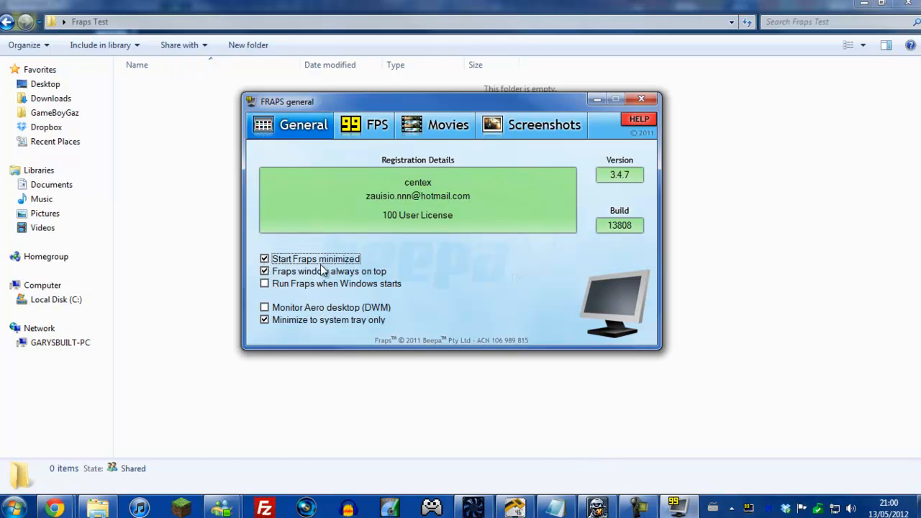
mouse_move(441, 272)
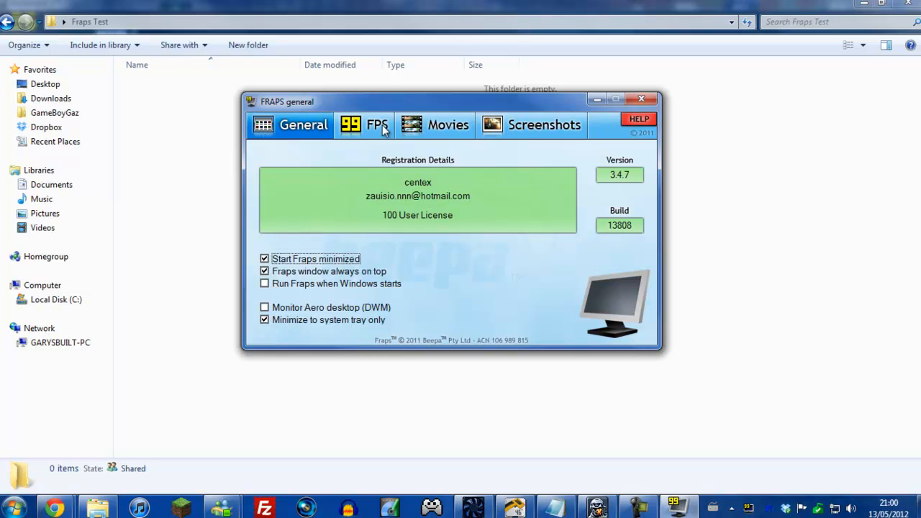
Show the FPS benchmark settings: C:\Fraps\Benchmarks, benchmark hotkey F11, overlay hotkey F12.
left_click(365, 124)
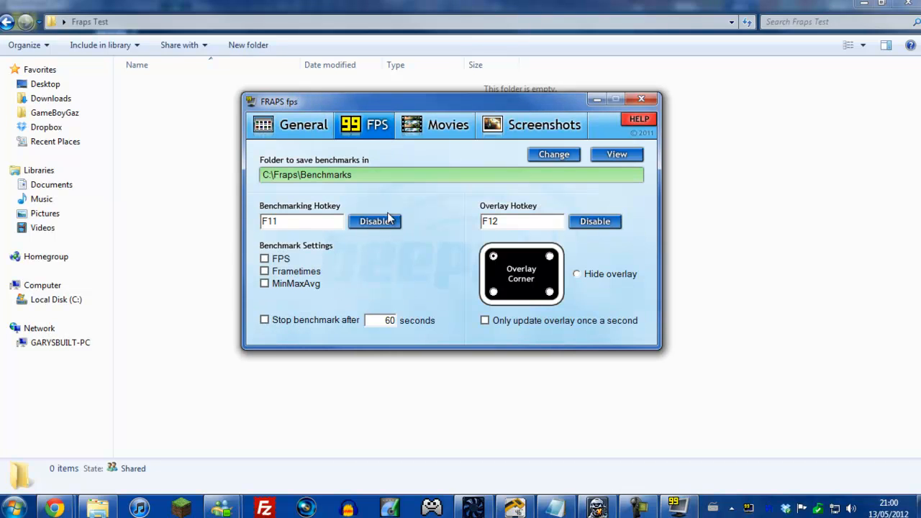
mouse_move(509, 296)
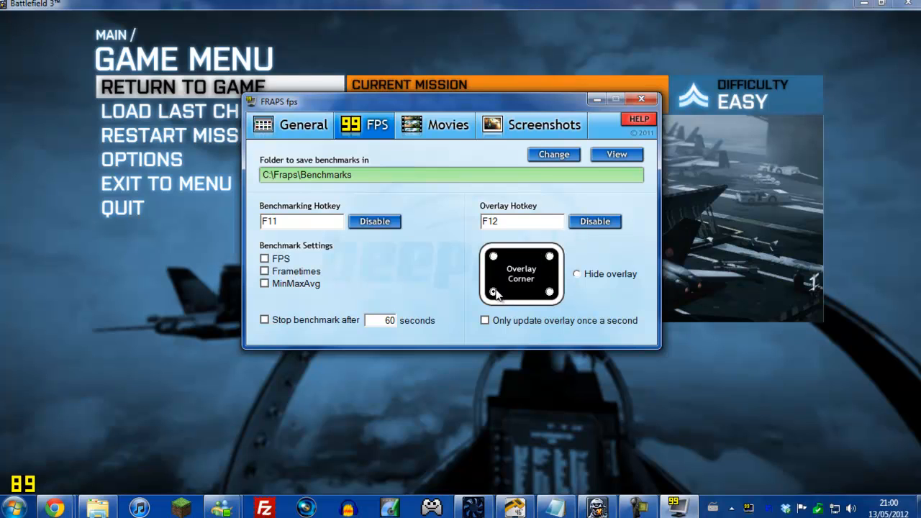
mouse_move(40, 495)
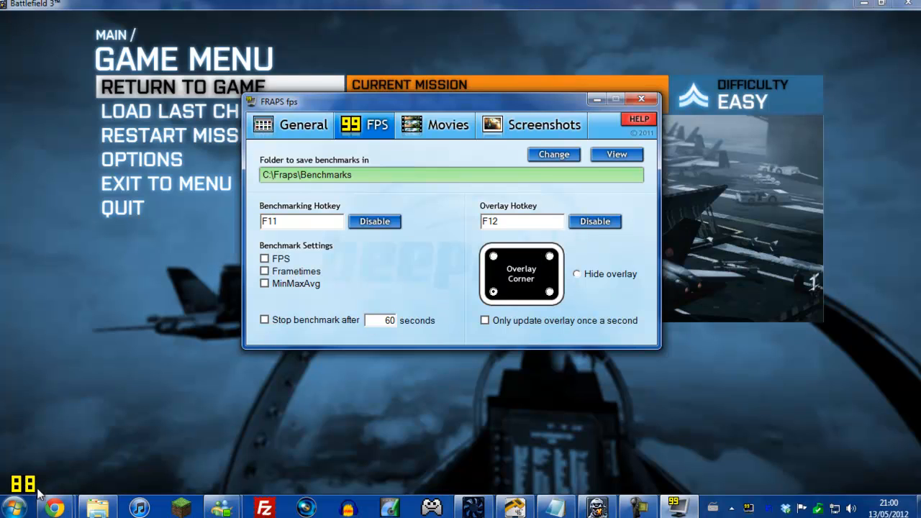
mouse_move(490, 266)
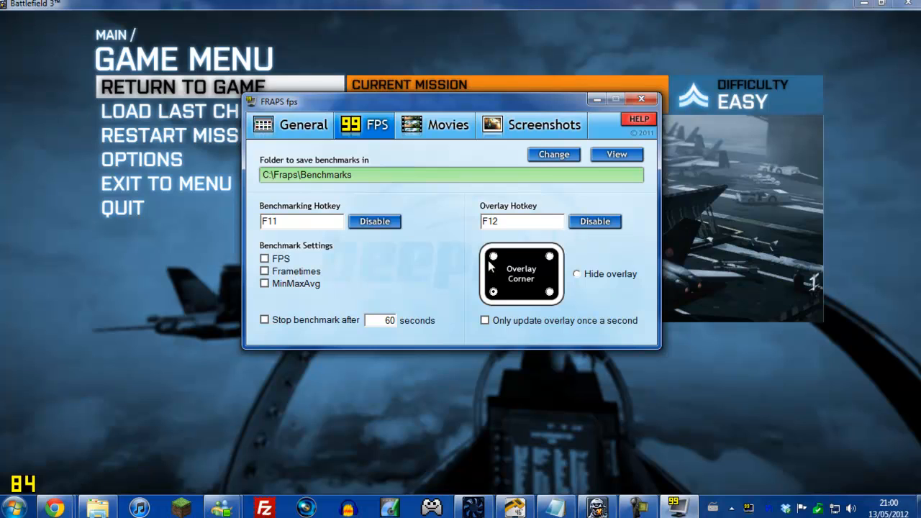
mouse_move(555, 279)
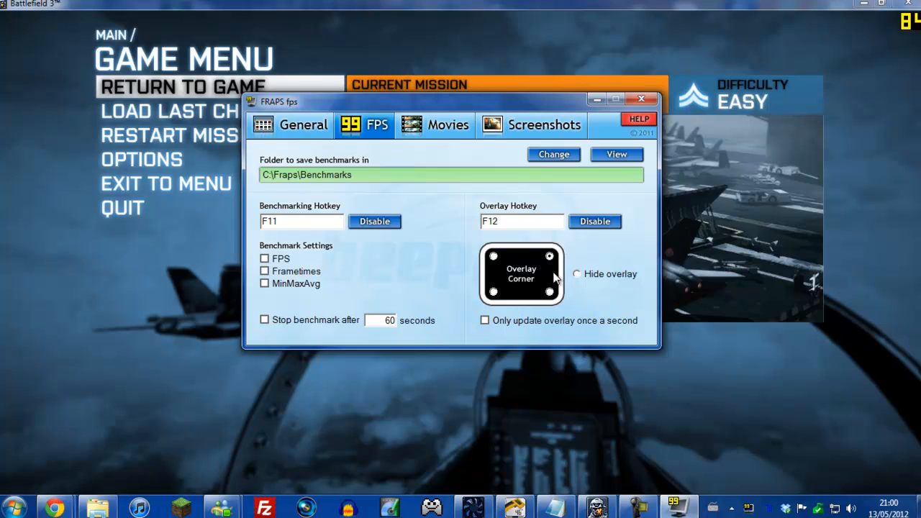
mouse_move(525, 261)
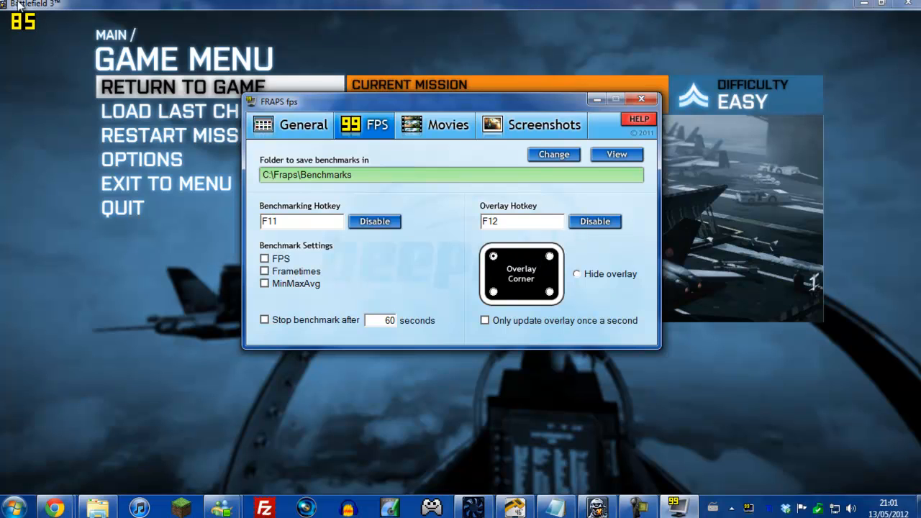
mouse_move(455, 115)
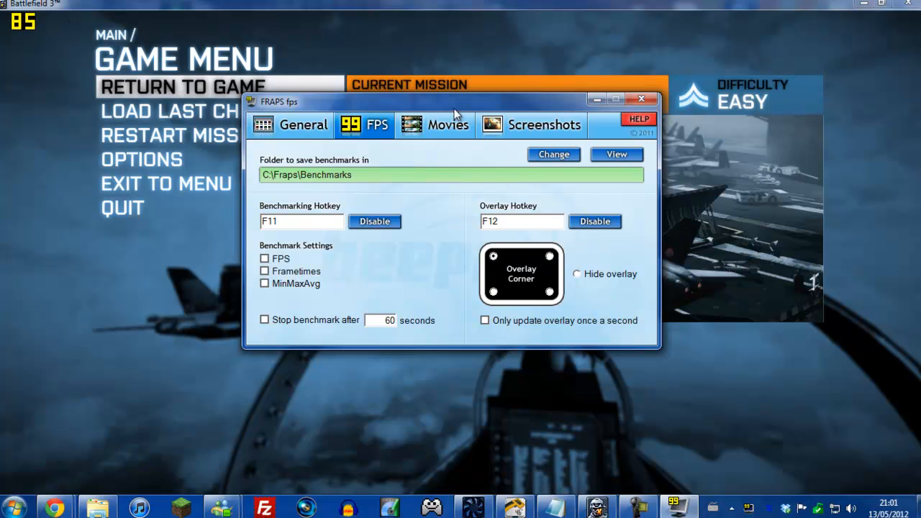
Set the movie save folder to the desktop Fraps Test folder, keeping hotkey F9 at 30 fps full-size.
left_click(446, 124)
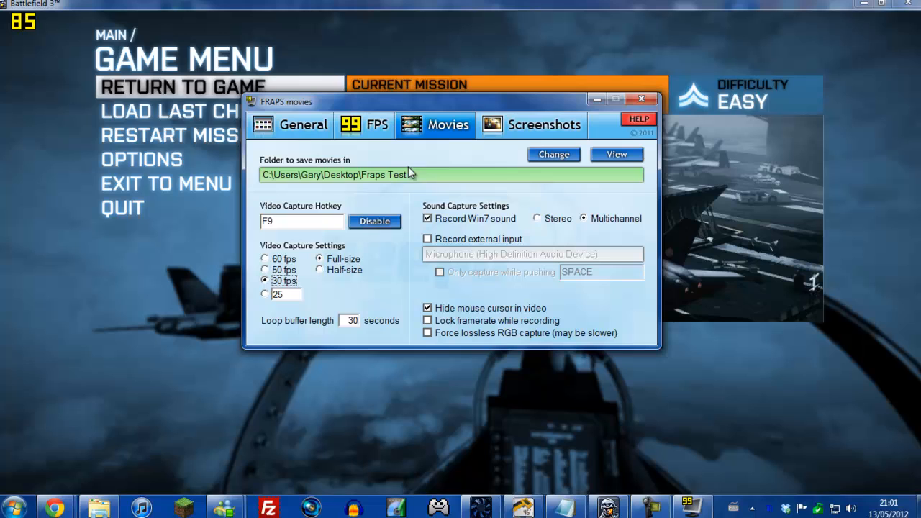
left_click(553, 154)
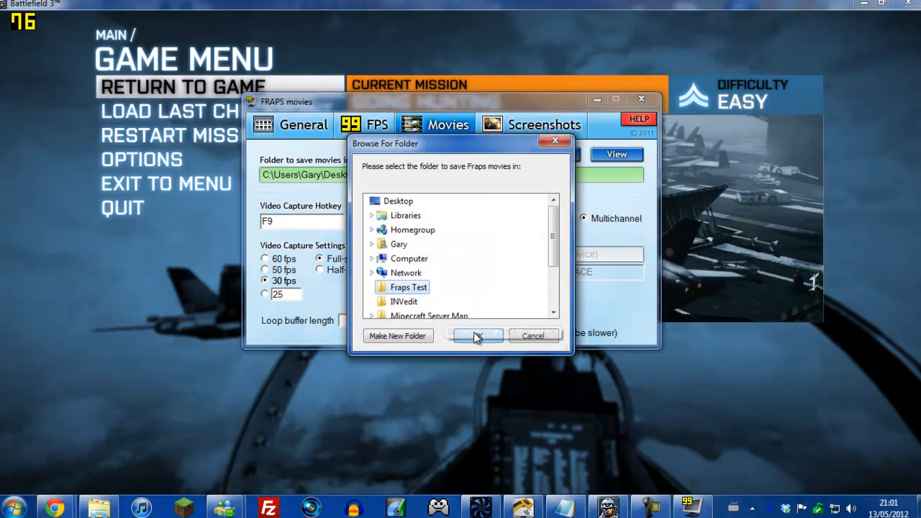
left_click(478, 336)
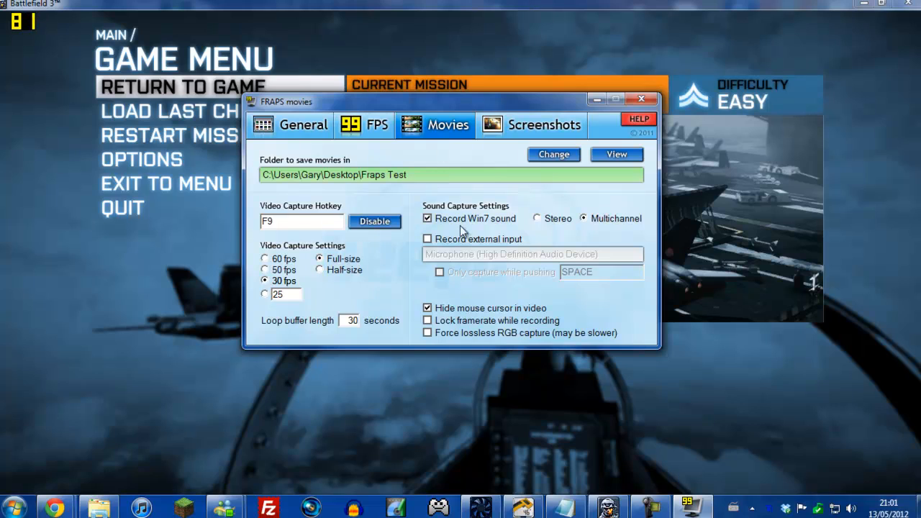
left_click(303, 222)
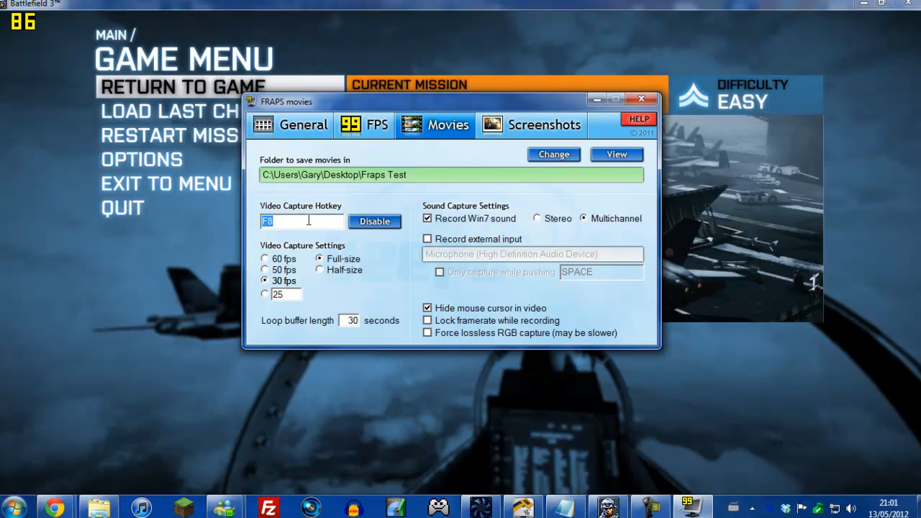
type("F9")
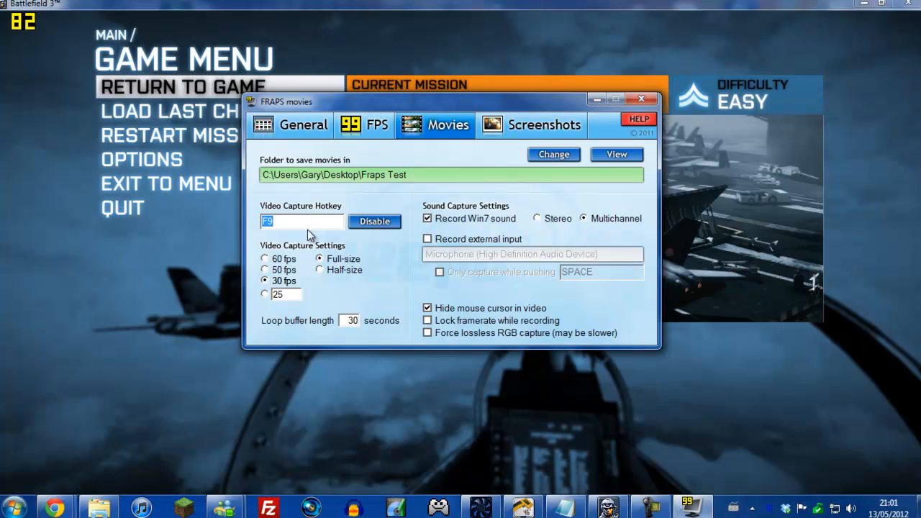
left_click(375, 221)
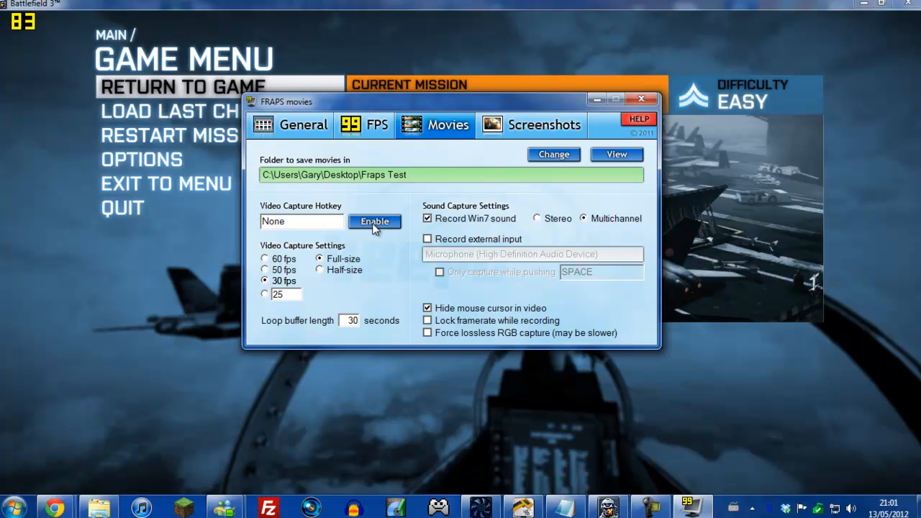
left_click(374, 222)
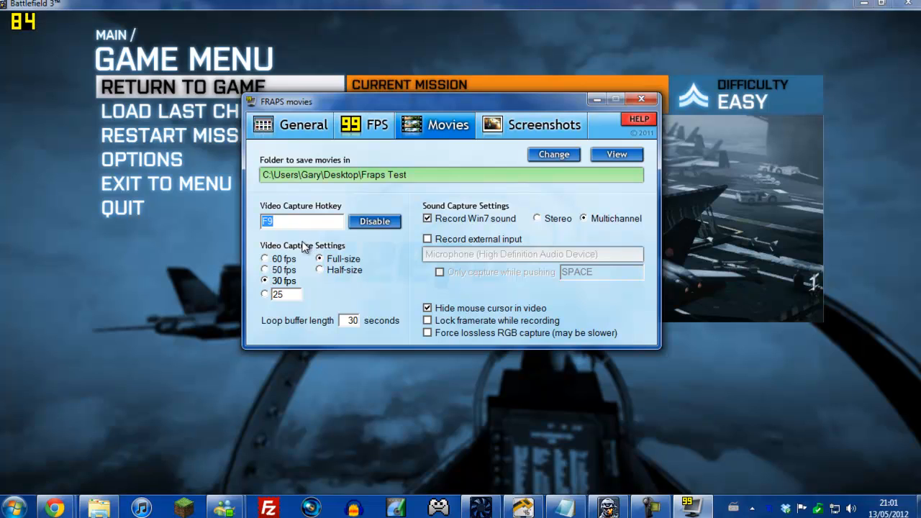
mouse_move(302, 247)
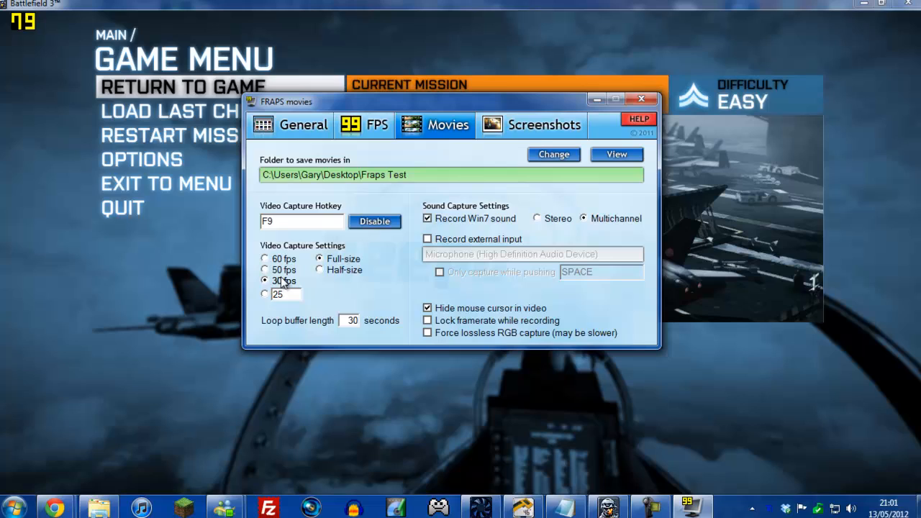
mouse_move(267, 302)
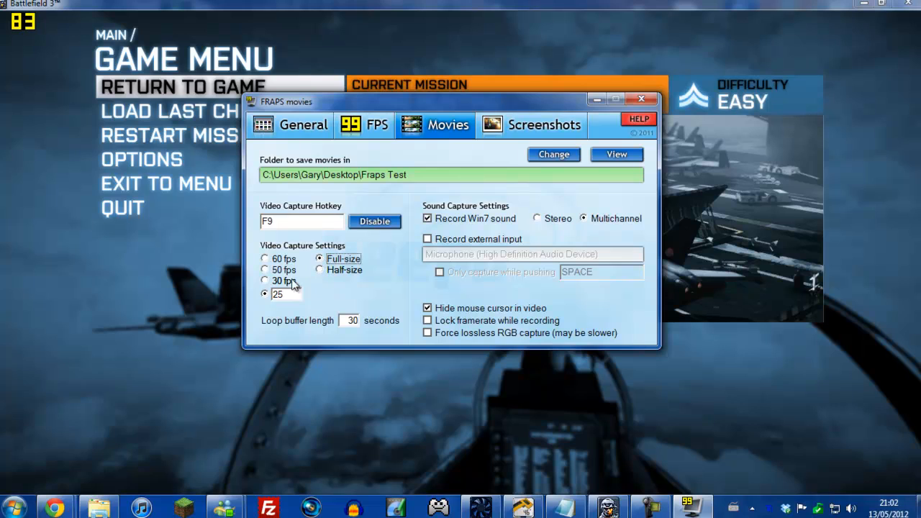
left_click(265, 280)
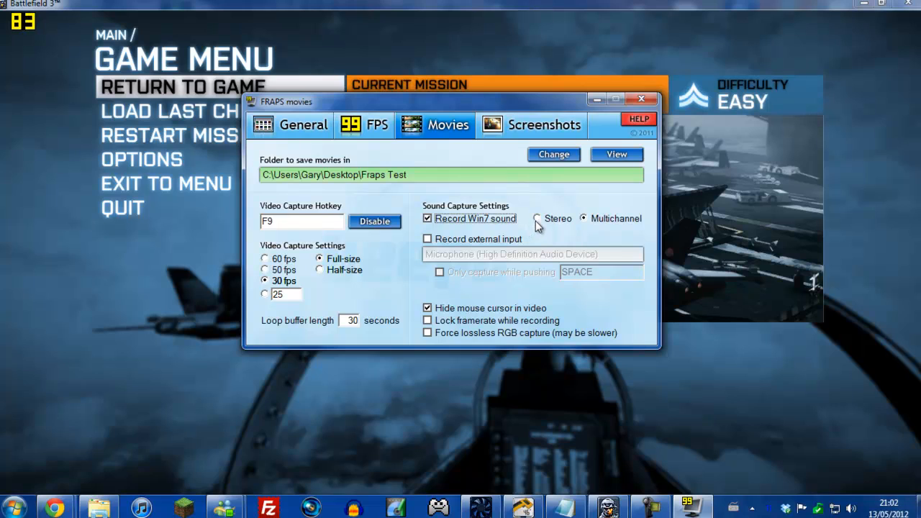
left_click(538, 218)
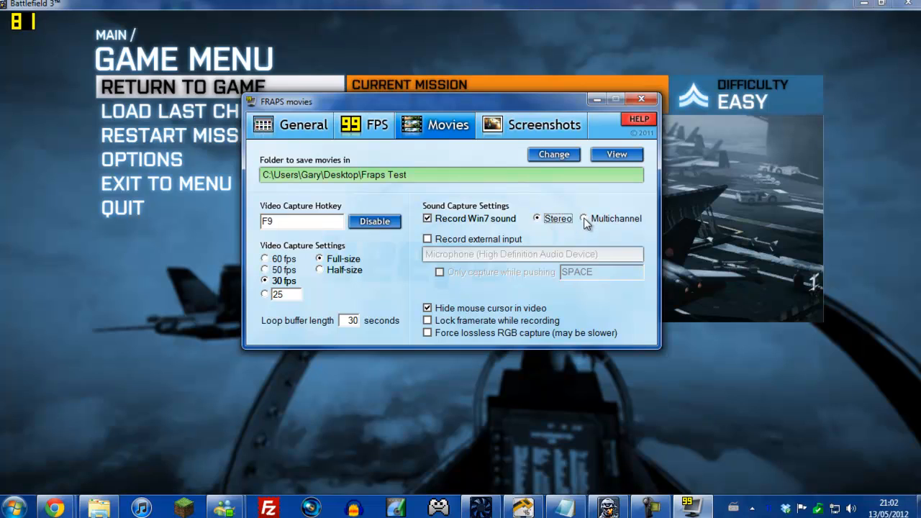
mouse_move(590, 219)
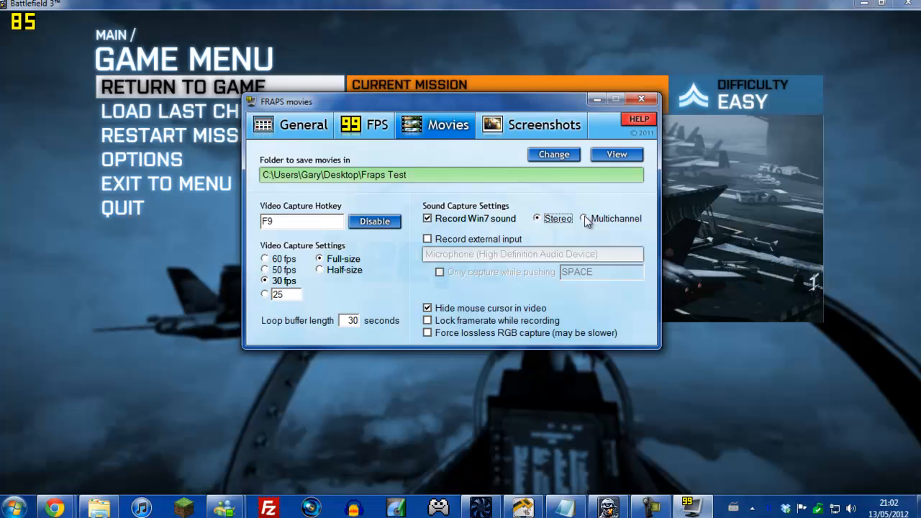
left_click(588, 219)
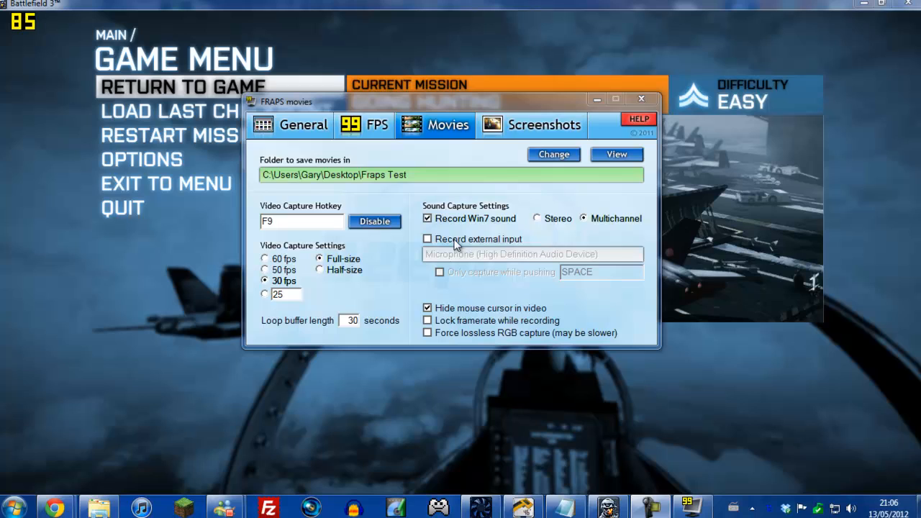
Briefly enable external microphone input, then leave Win7 sound as the only audio captured.
left_click(428, 239)
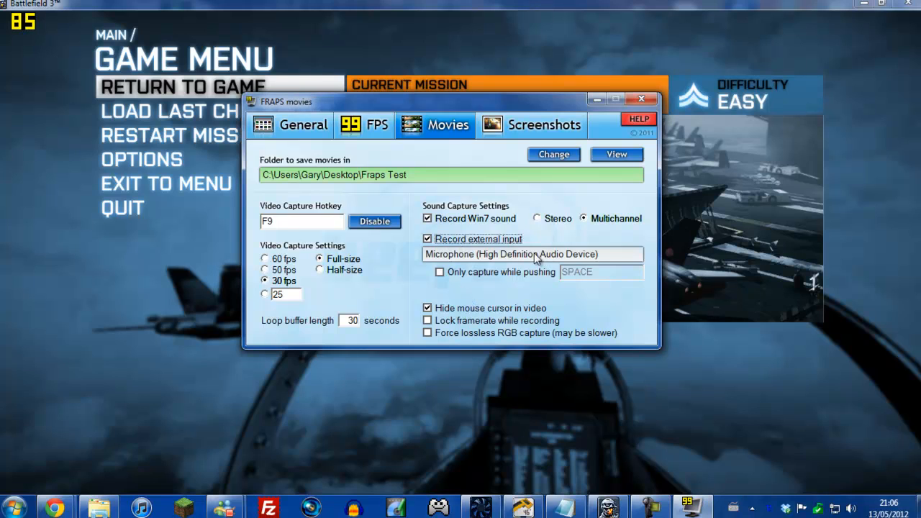
left_click(441, 272)
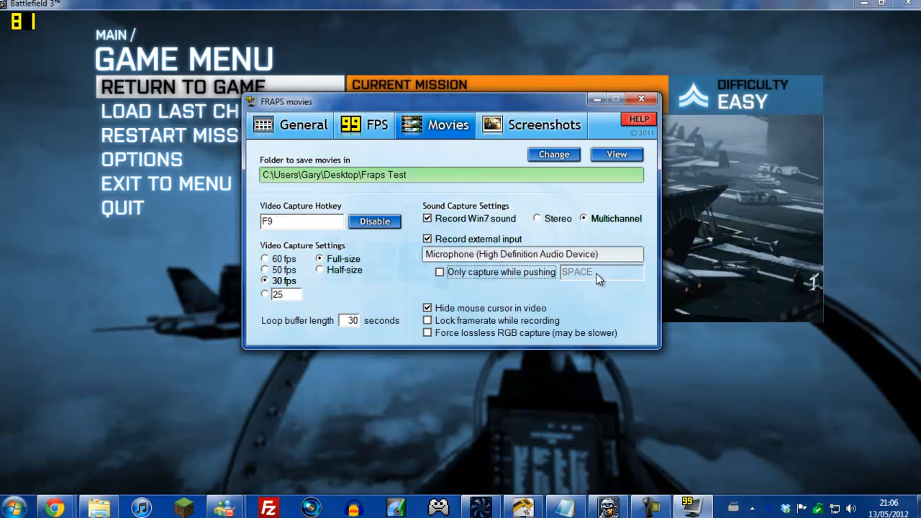
mouse_move(542, 293)
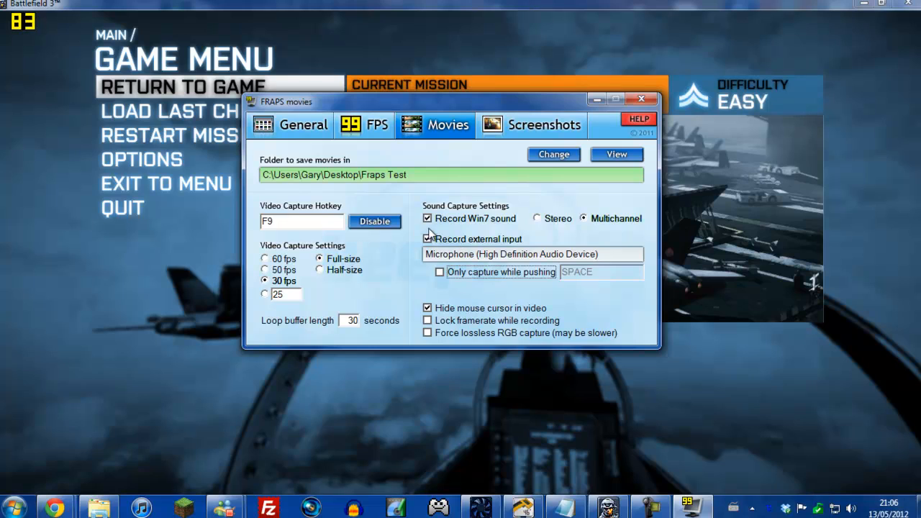
left_click(427, 239)
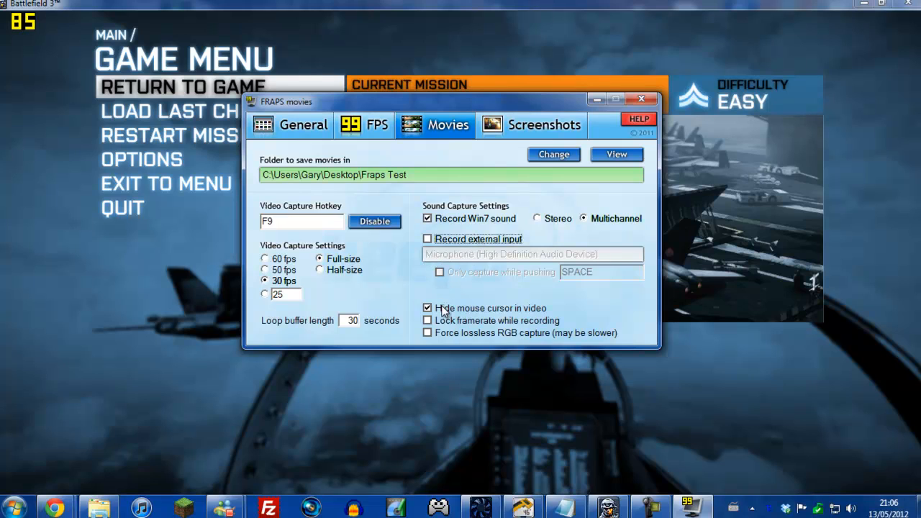
mouse_move(539, 308)
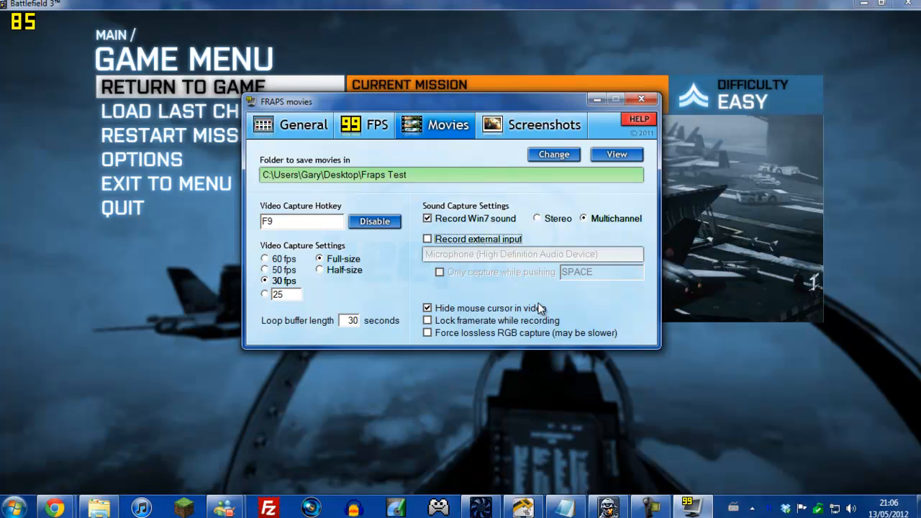
mouse_move(512, 265)
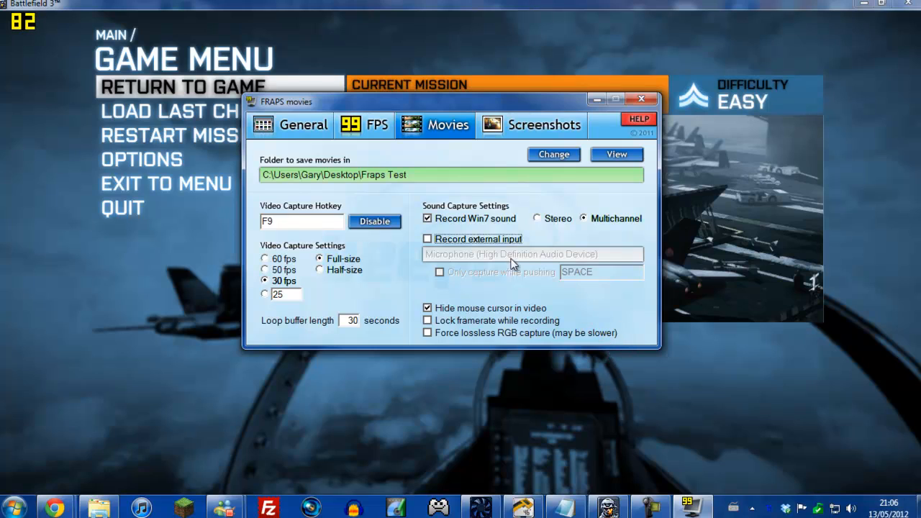
mouse_move(654, 280)
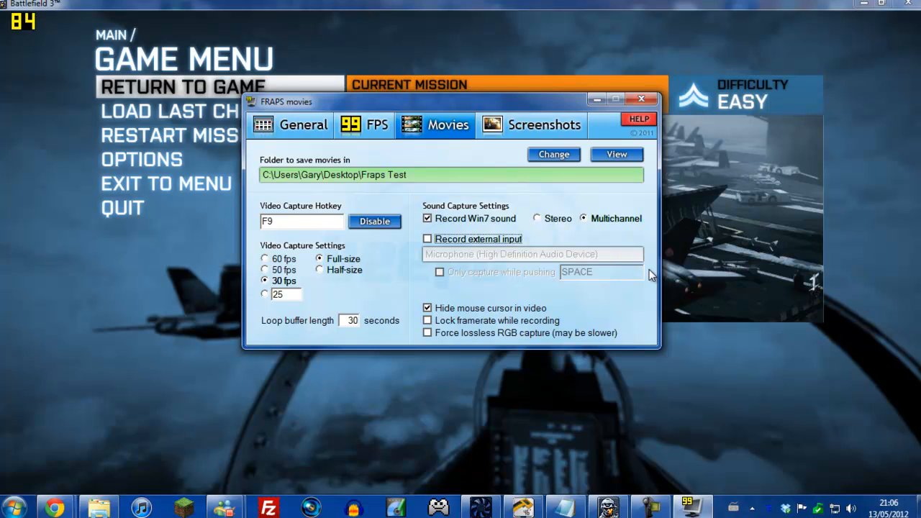
mouse_move(511, 316)
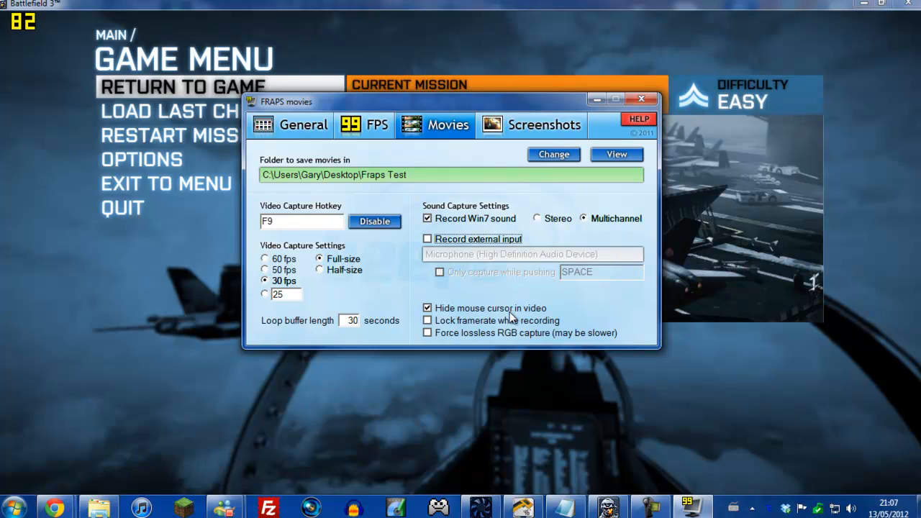
mouse_move(500, 310)
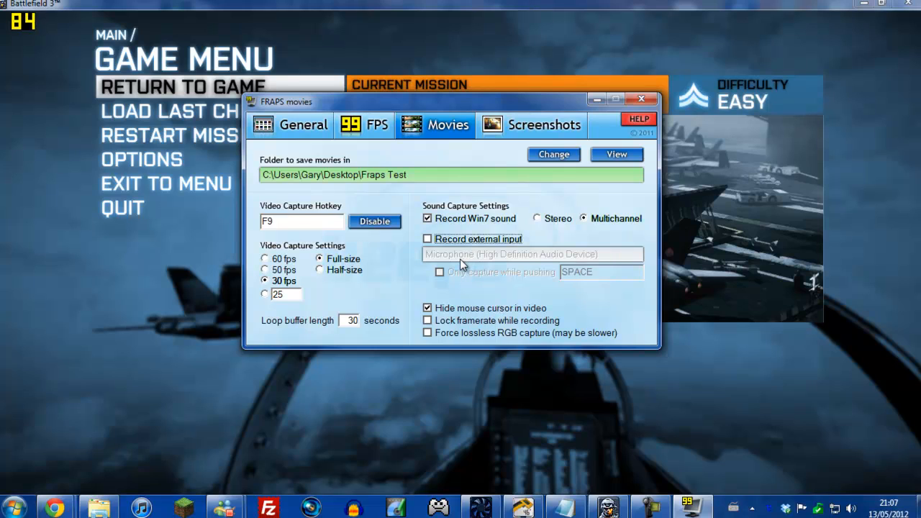
mouse_move(467, 299)
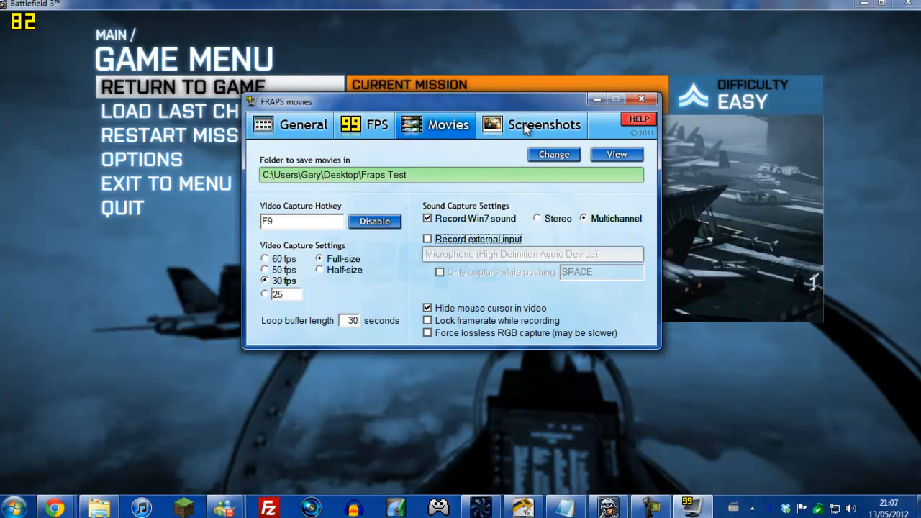
Review the screenshot settings: C:\Fraps\Screenshots, JPG format, and the capture hotkey.
left_click(533, 124)
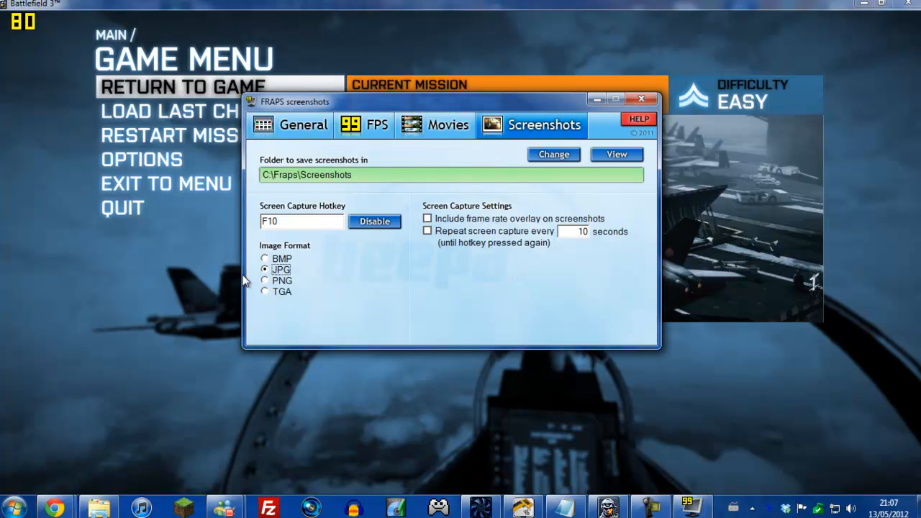
mouse_move(435, 325)
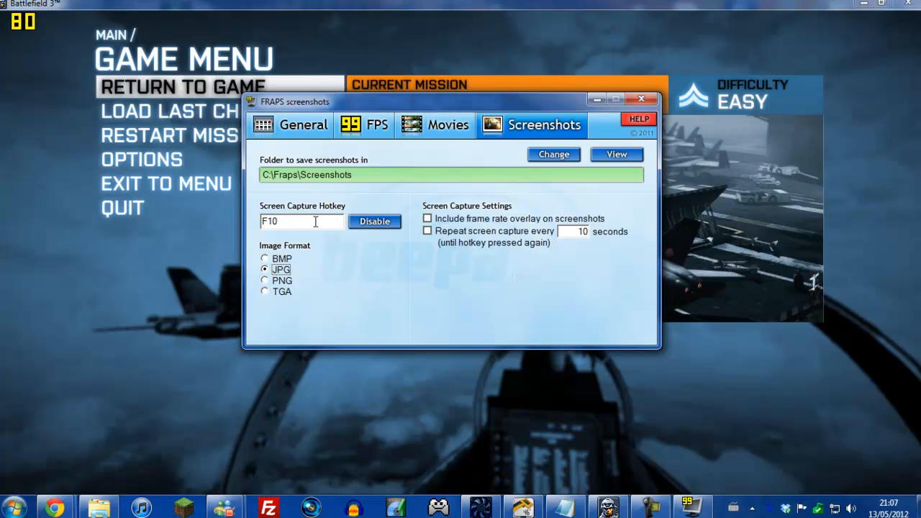
left_click(301, 222)
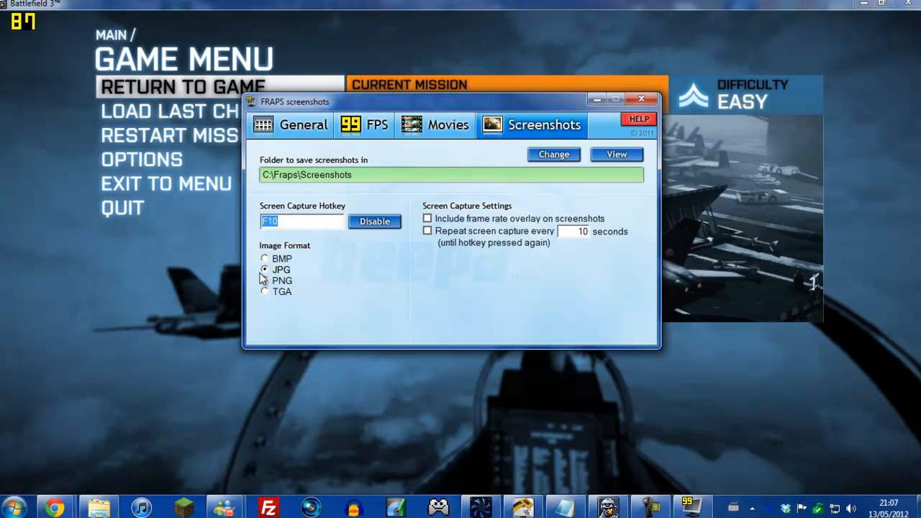
mouse_move(312, 274)
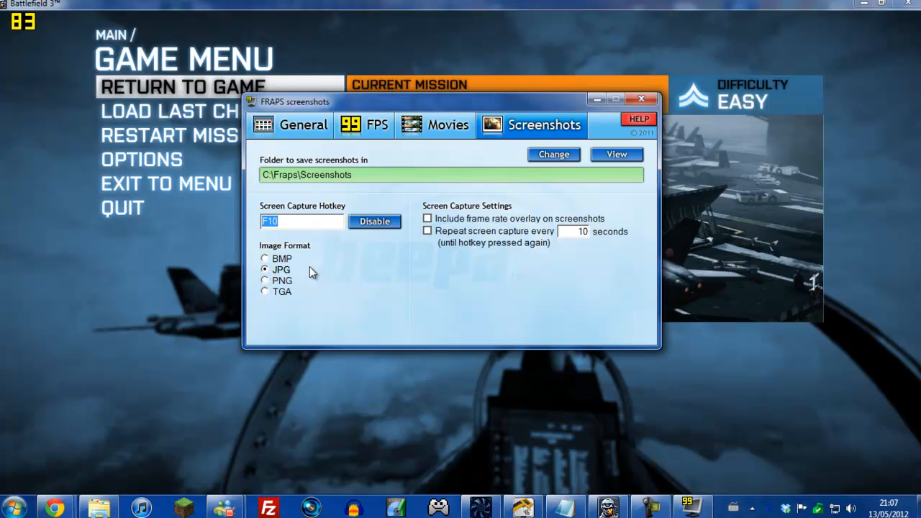
mouse_move(447, 138)
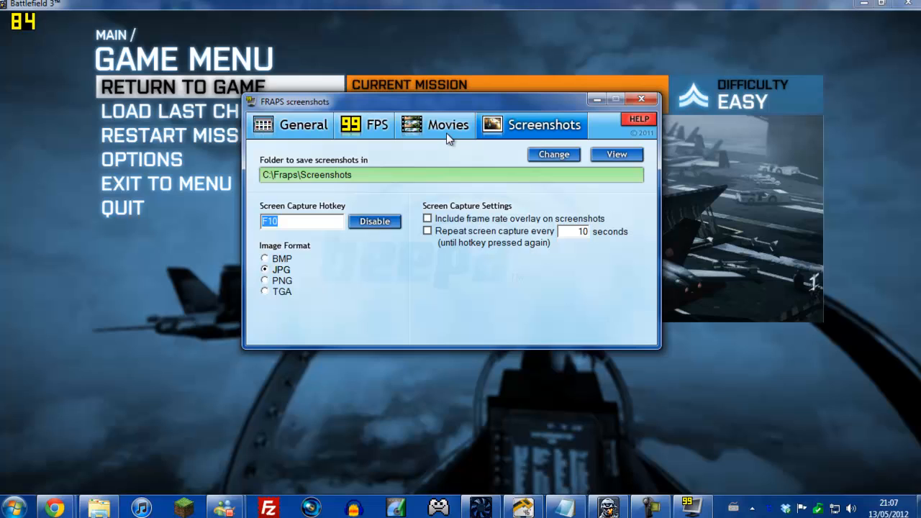
Return to Battlefield 3 and record a stretch of gameplay with F9 into the Fraps Test folder.
left_click(448, 124)
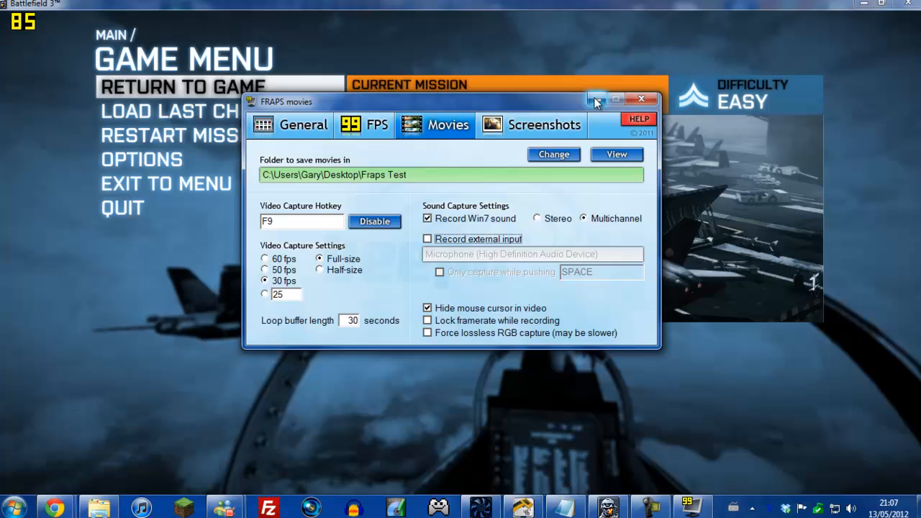
left_click(641, 98)
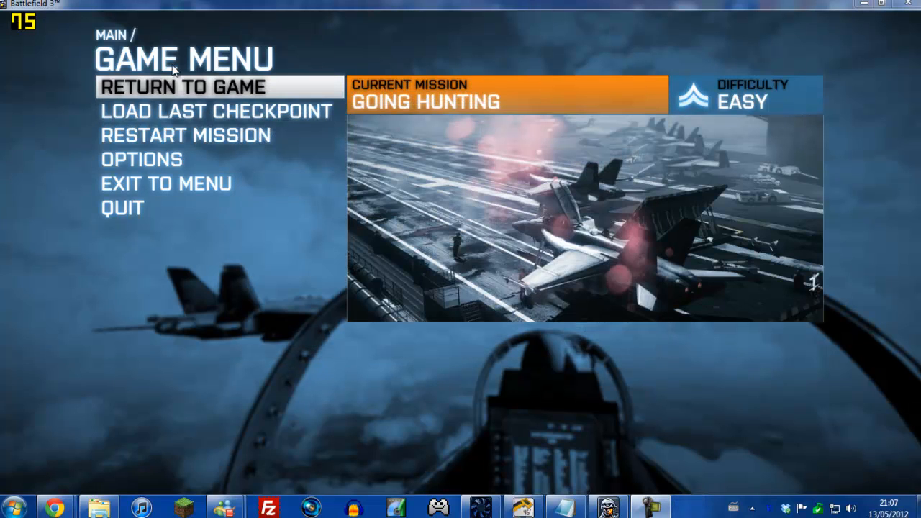
mouse_move(26, 29)
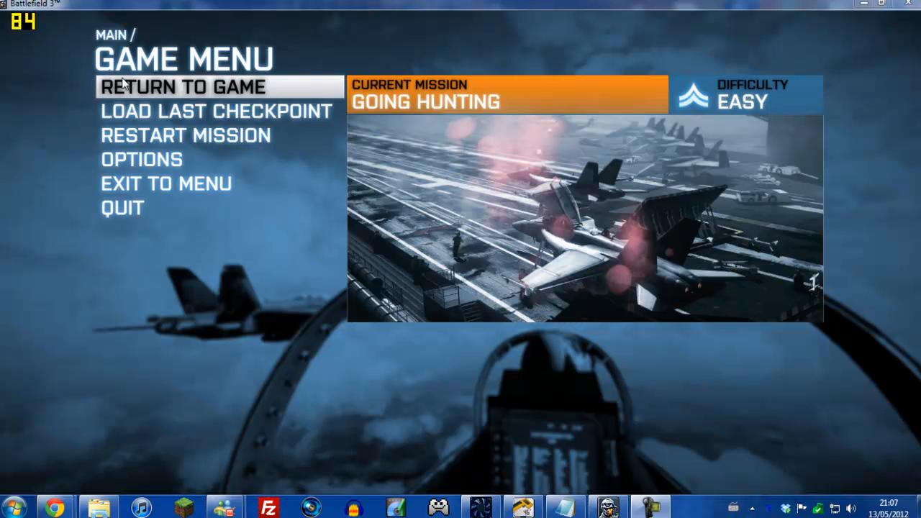
left_click(184, 87)
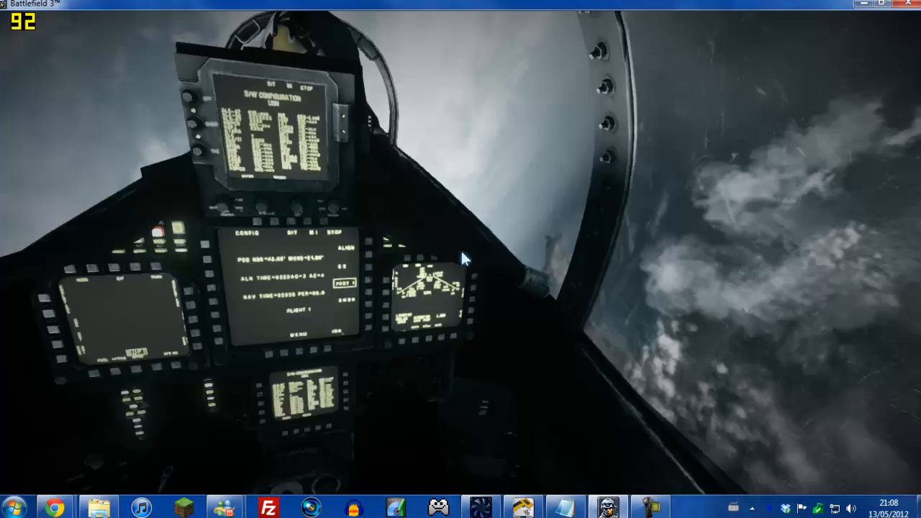
key("Escape")
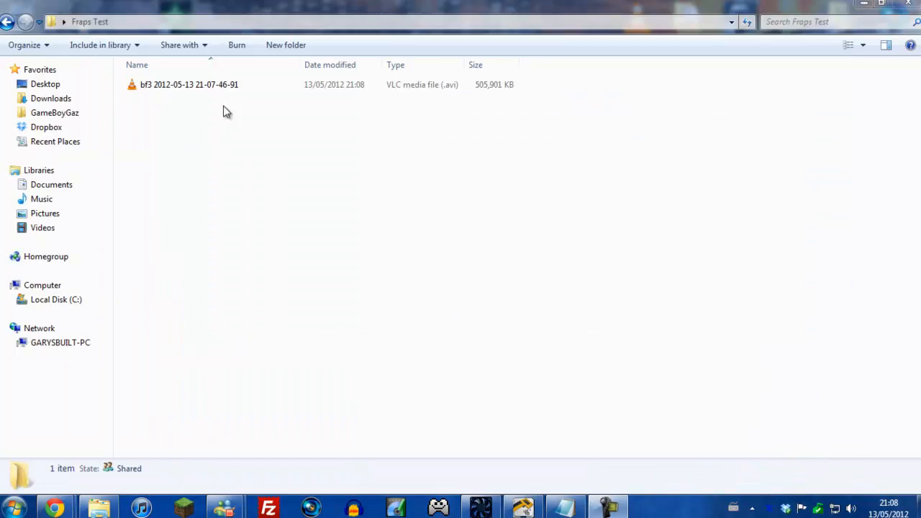
Select the bf3 AVI to read its details: 33 seconds, 494 MB, 30 frames per second.
left_click(189, 84)
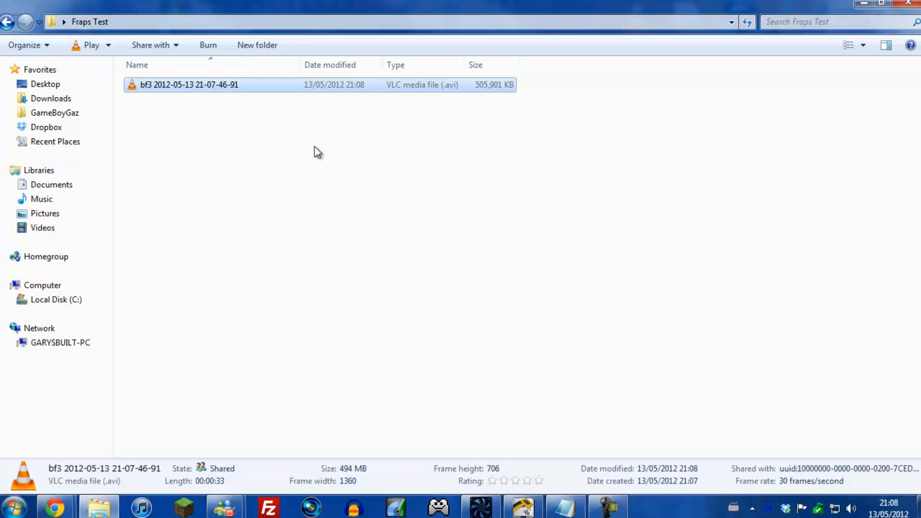
mouse_move(340, 118)
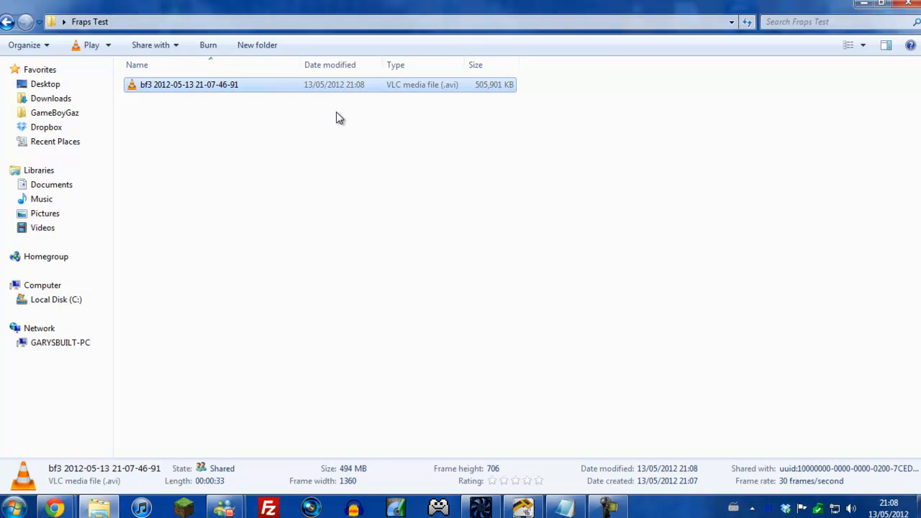
mouse_move(469, 84)
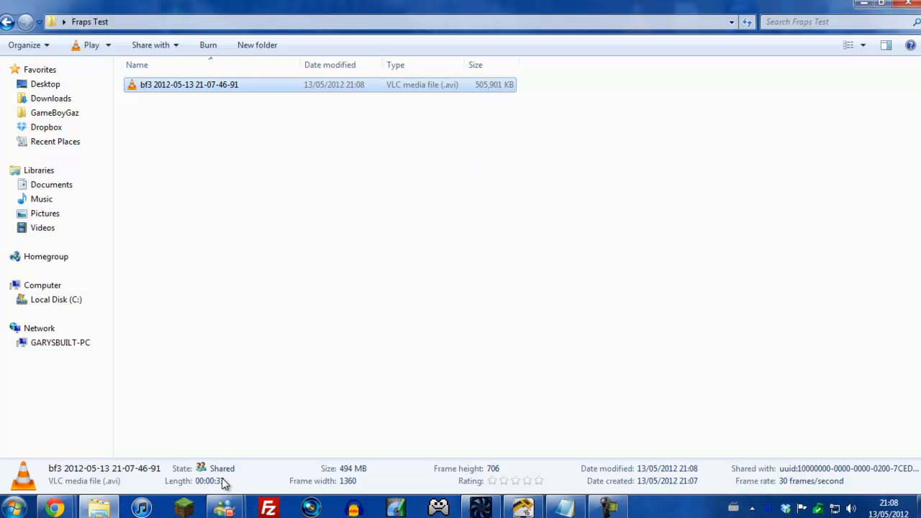
mouse_move(492, 95)
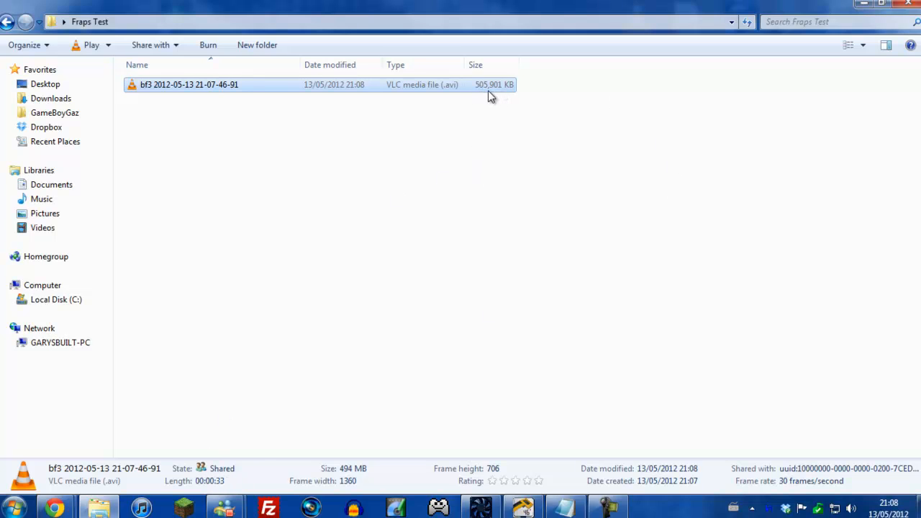
mouse_move(487, 102)
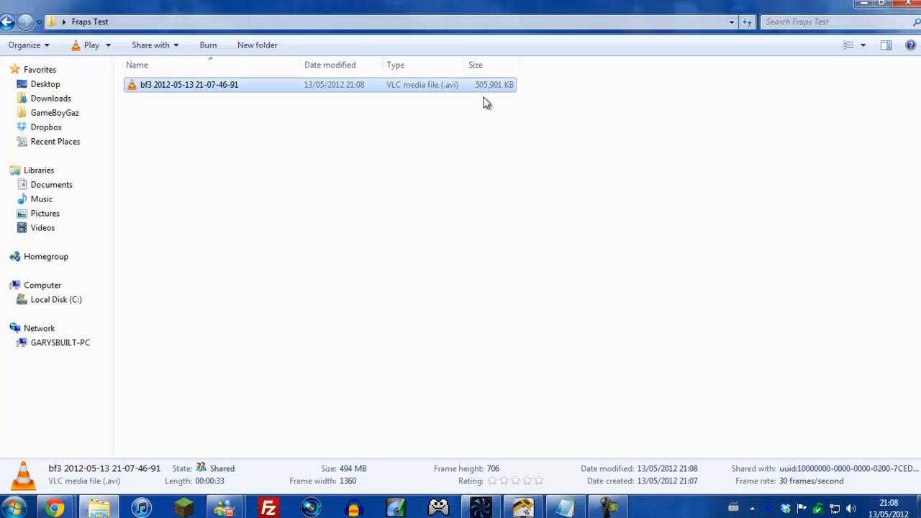
mouse_move(490, 104)
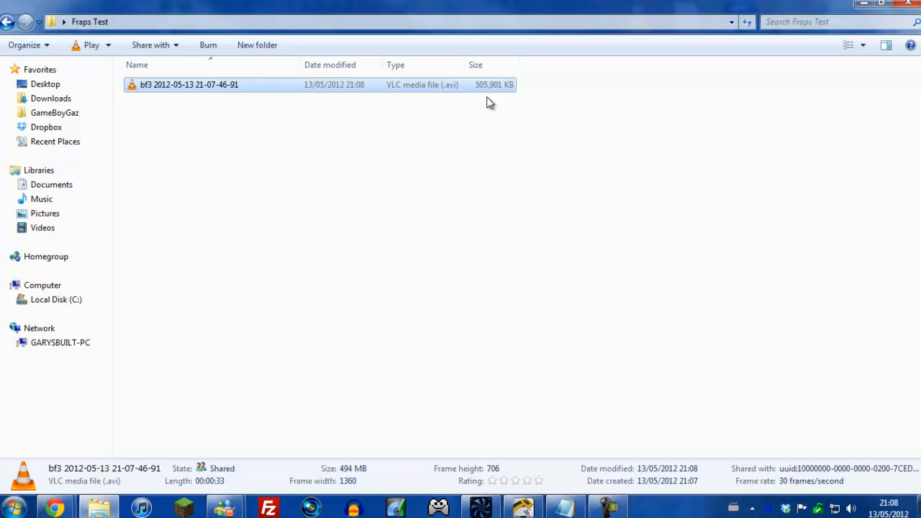
mouse_move(510, 108)
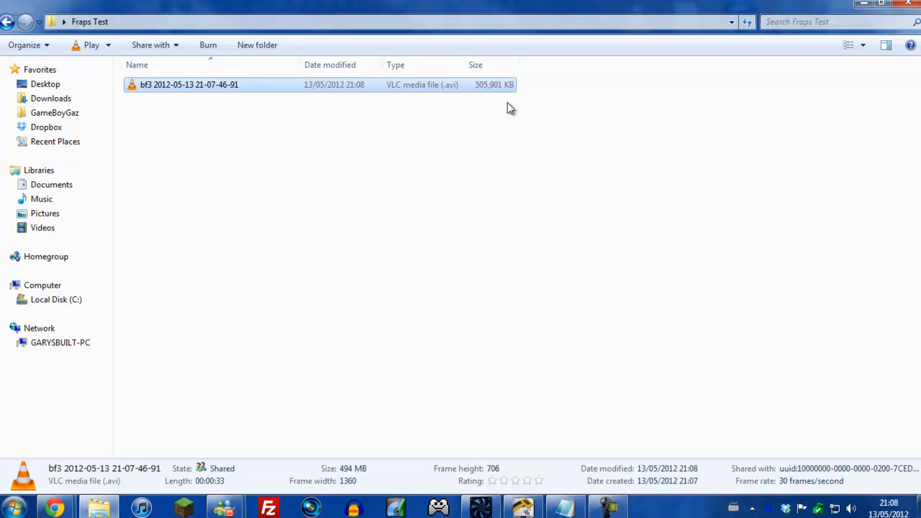
mouse_move(481, 90)
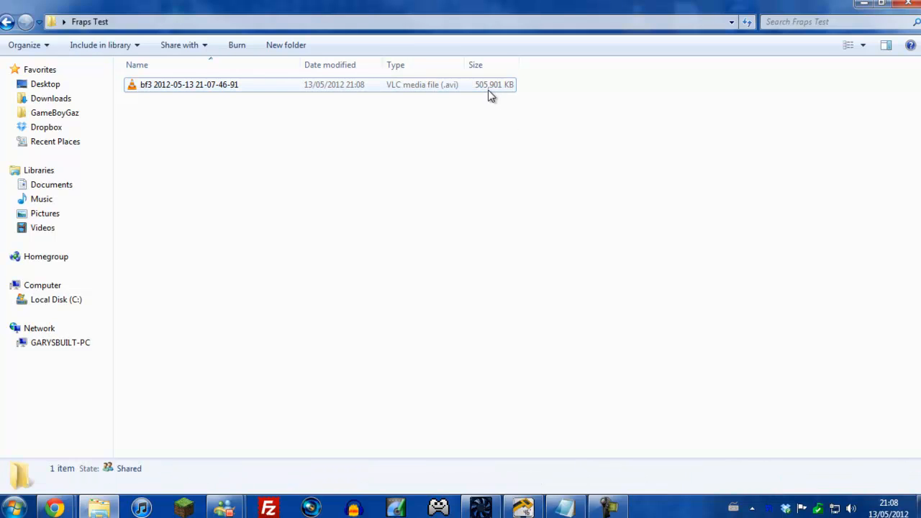
mouse_move(506, 106)
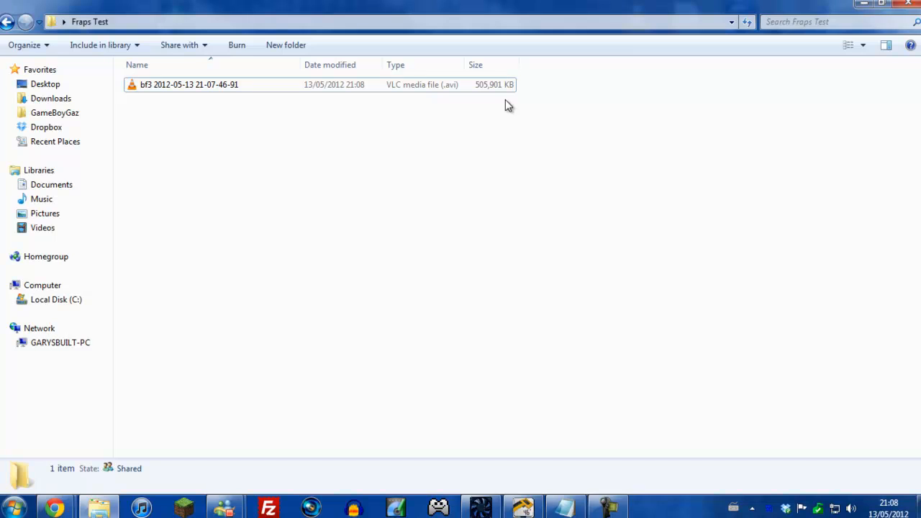
left_click(190, 83)
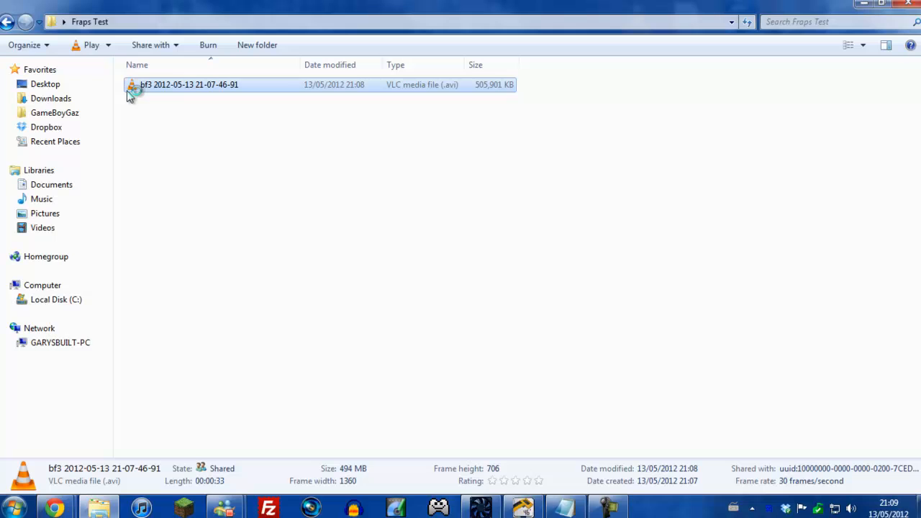
mouse_move(246, 115)
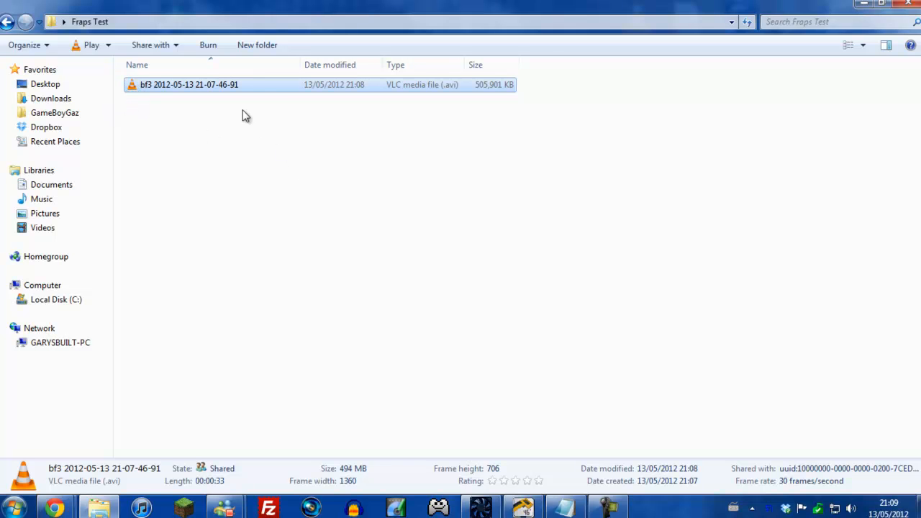
Play the bf3 AVI in VLC, declining the update prompt, seeking ahead and toggling playback.
double_click(189, 84)
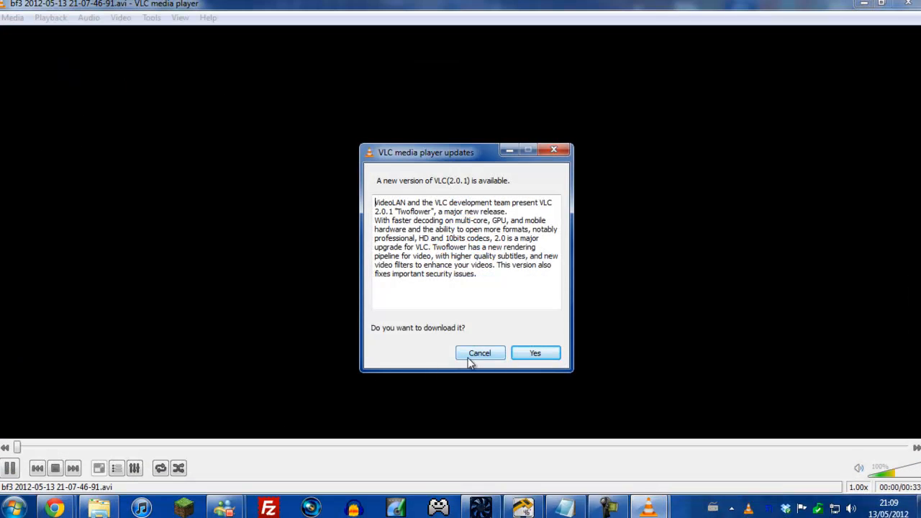
left_click(480, 353)
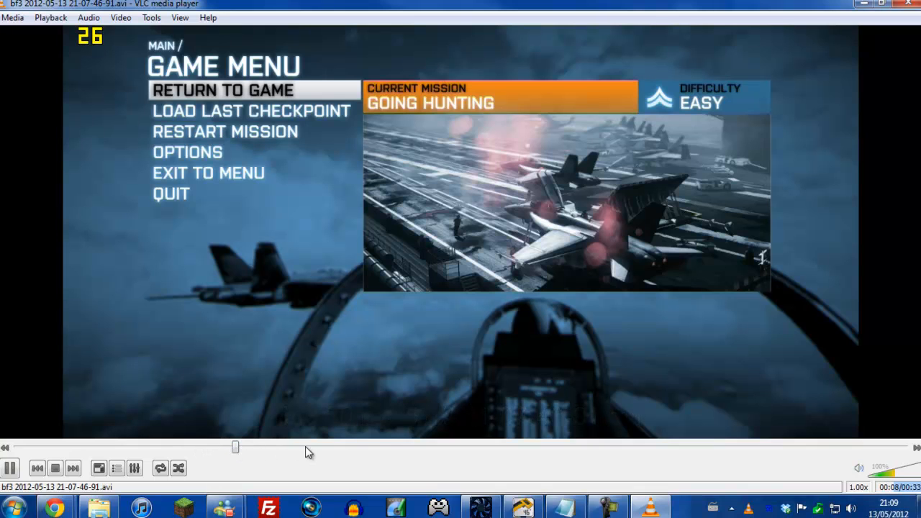
left_click_drag(236, 446, 518, 447)
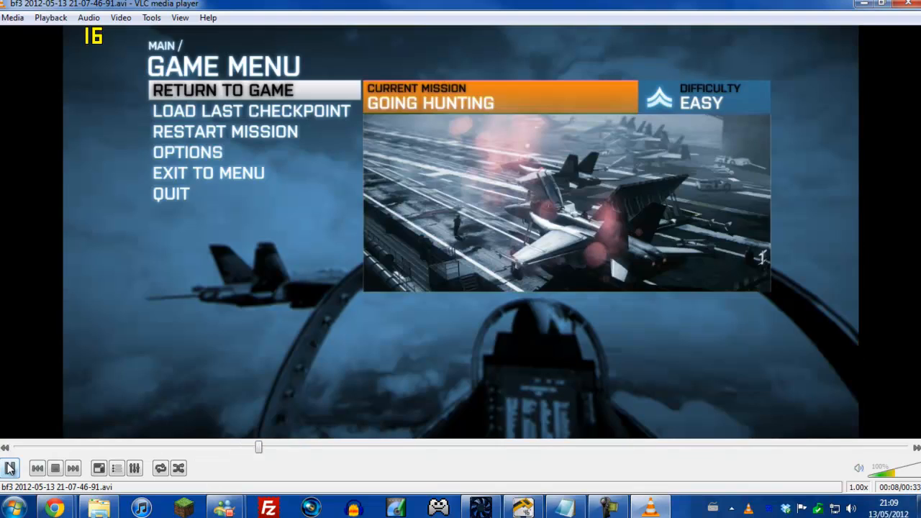
left_click(10, 469)
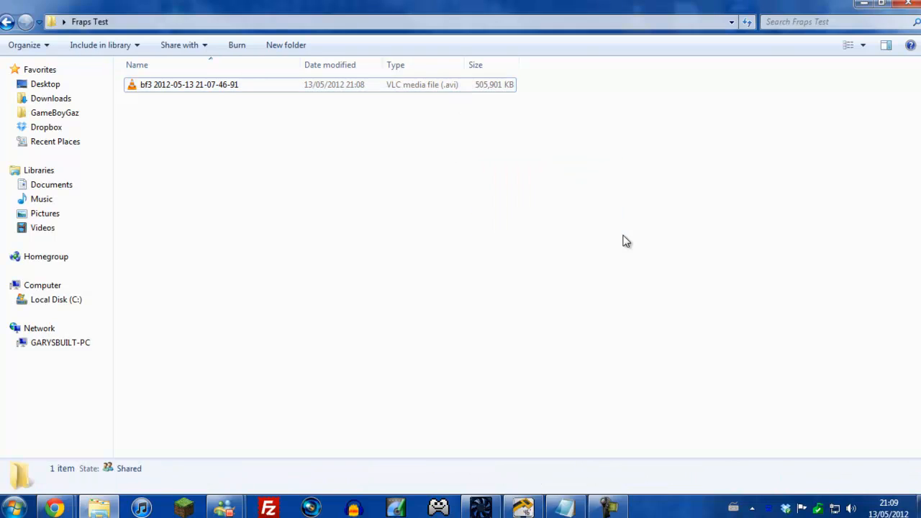
left_click(189, 84)
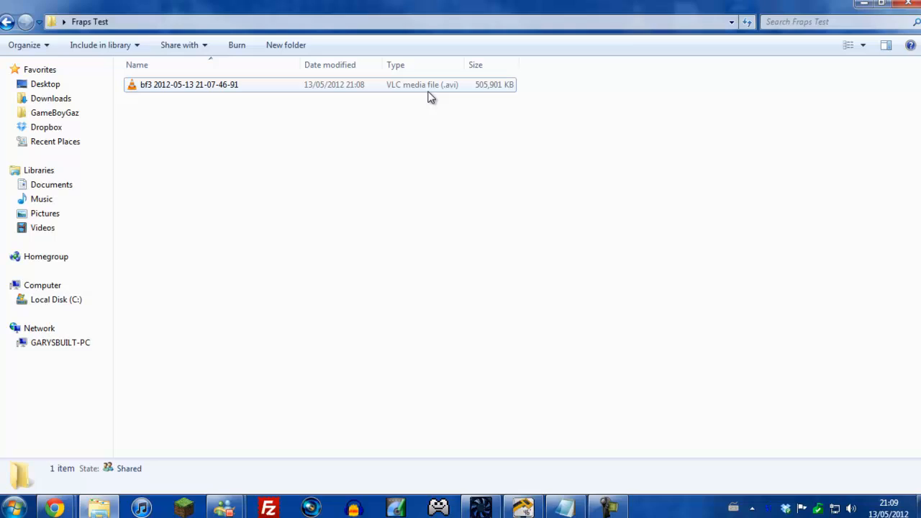
mouse_move(412, 98)
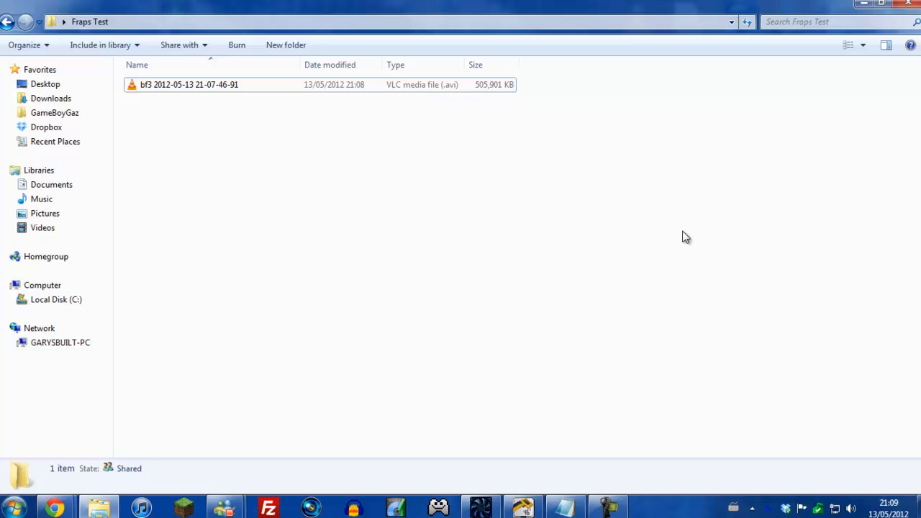
mouse_move(878, 271)
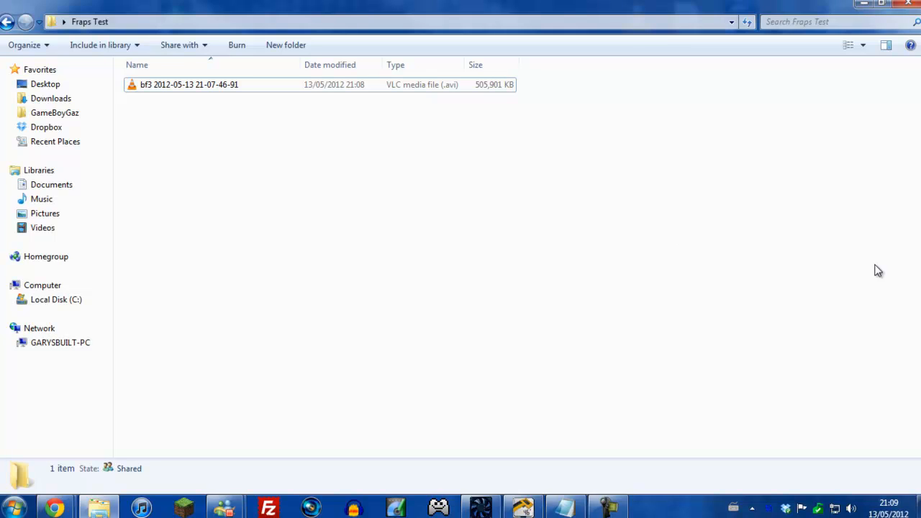